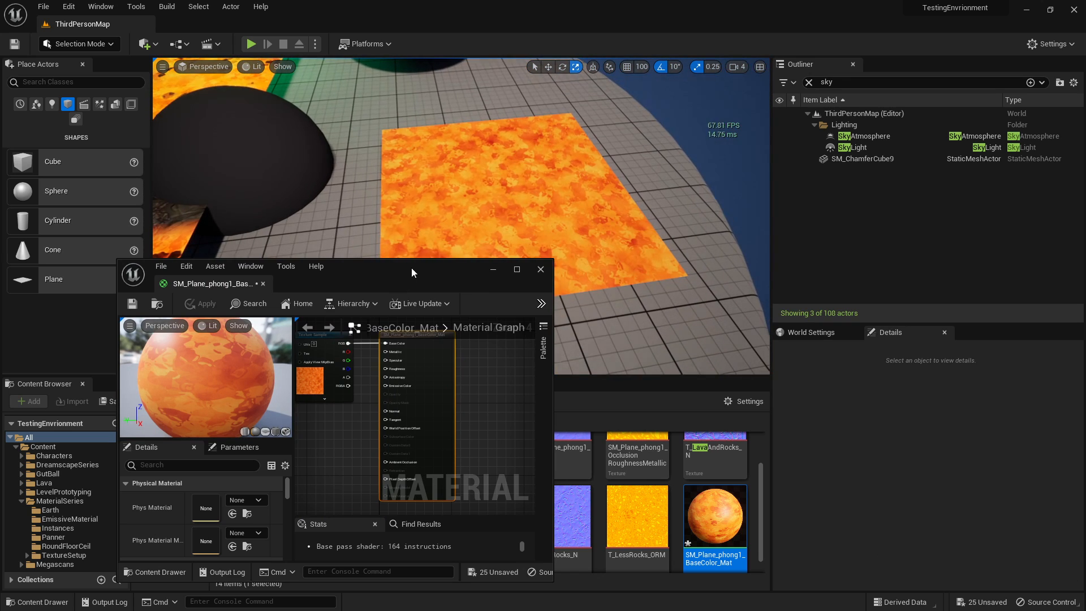
# Maximize the SM_Plane_phong1_BaseColor_Mat Material Editor window to full screen.
pyautogui.click(516, 269)
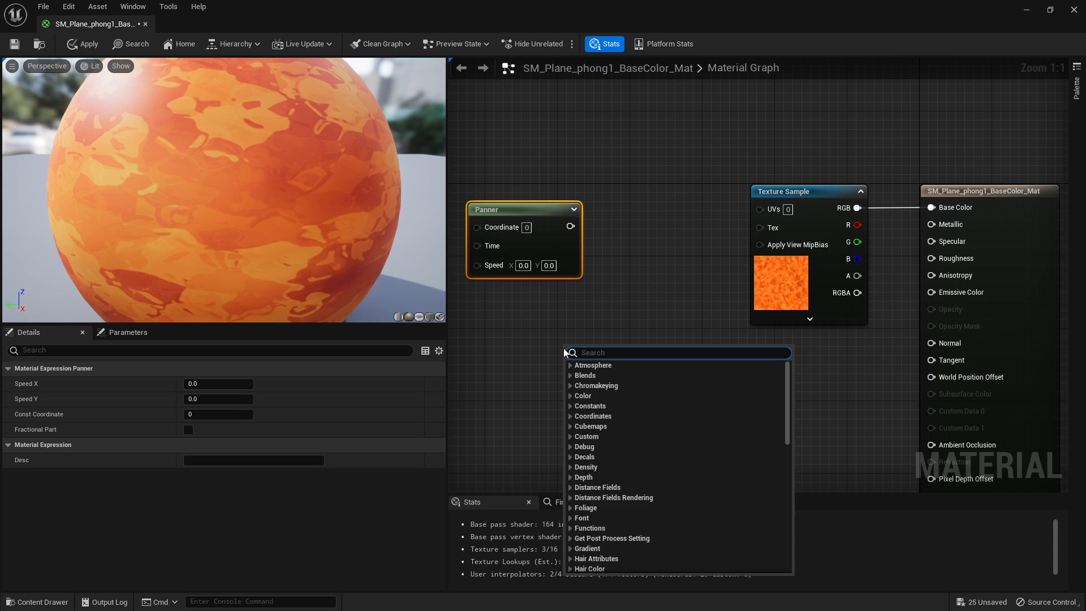
# Add a Panner node feeding the Texture Sample UVs with Speed X 0.2.
pyautogui.write('panner')
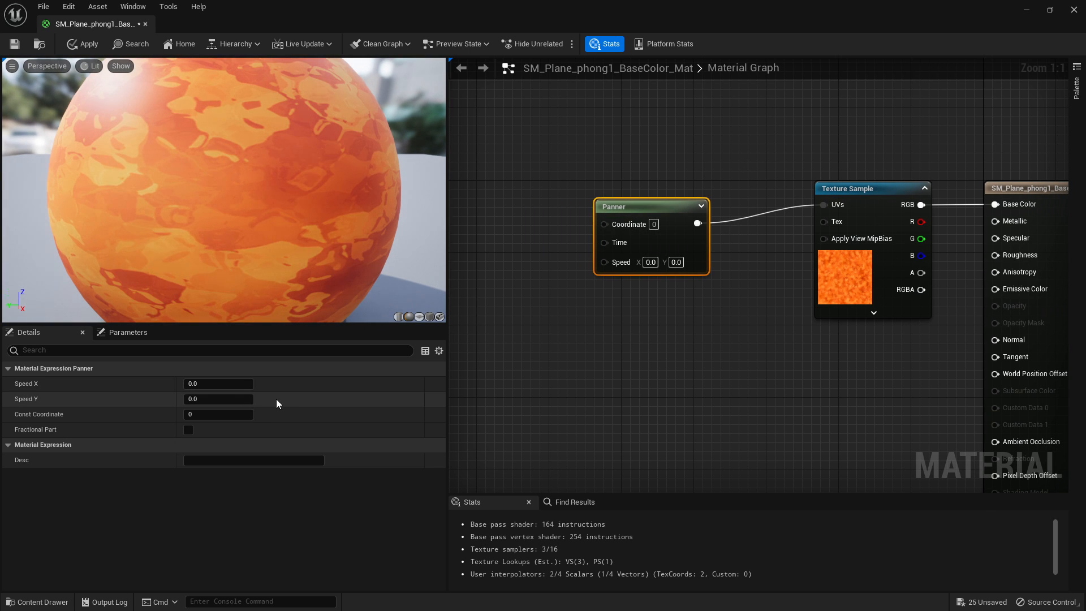
pyautogui.write('0.2')
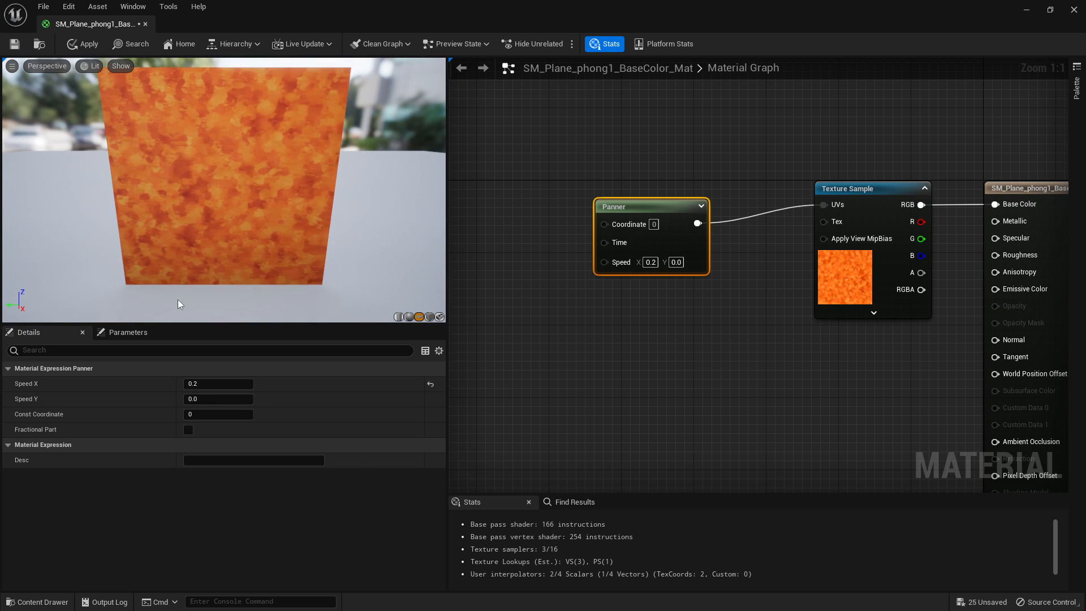
# Try Panner Speed X -0.2, then set Speed X 0.0 and a negative Speed Y.
pyautogui.click(218, 383)
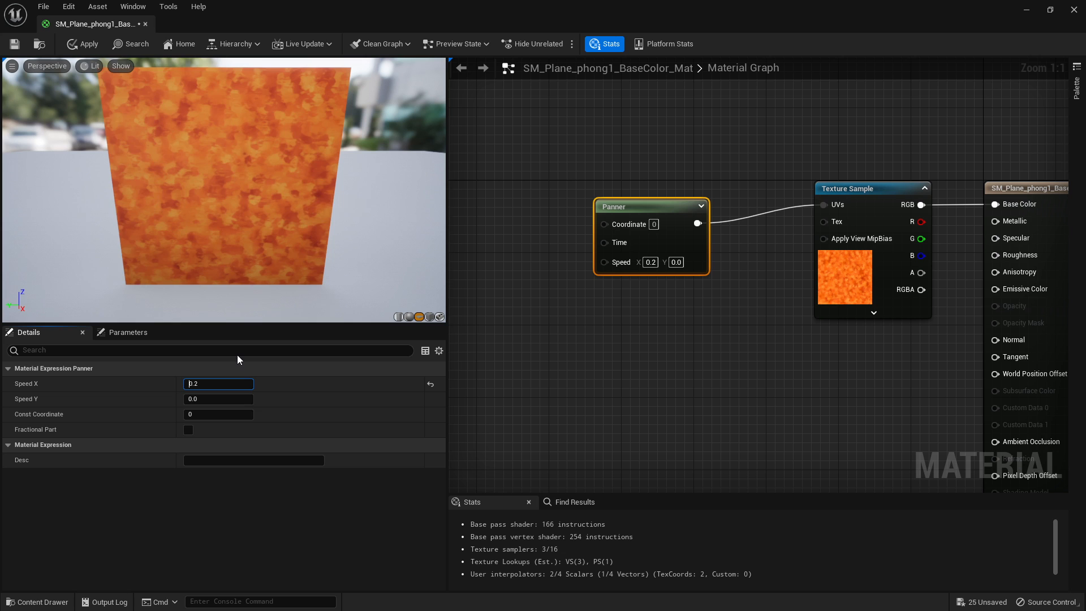
pyautogui.write('-0.2')
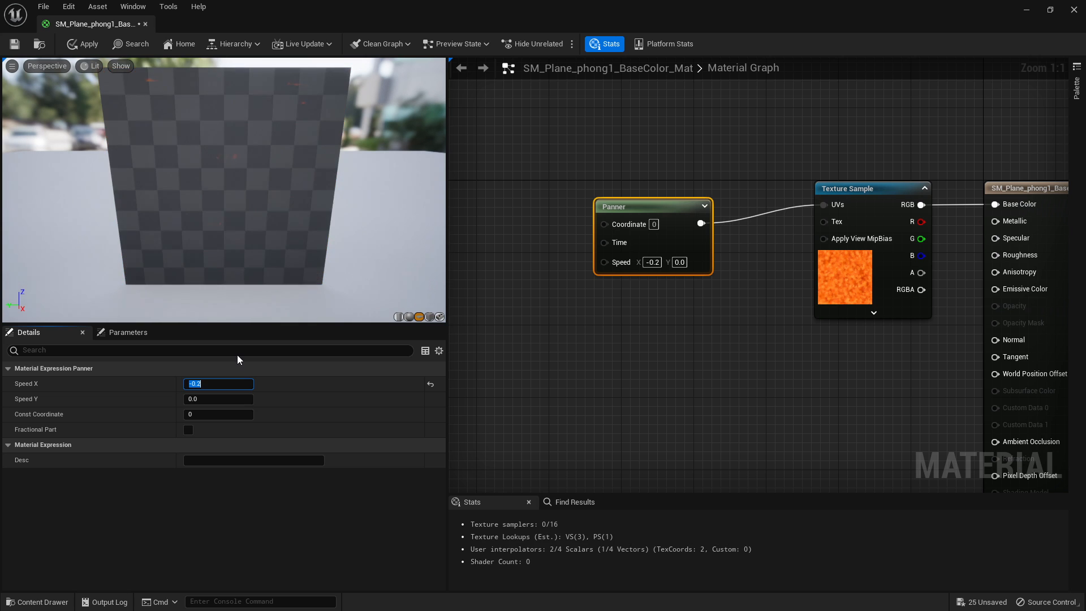
pyautogui.click(82, 44)
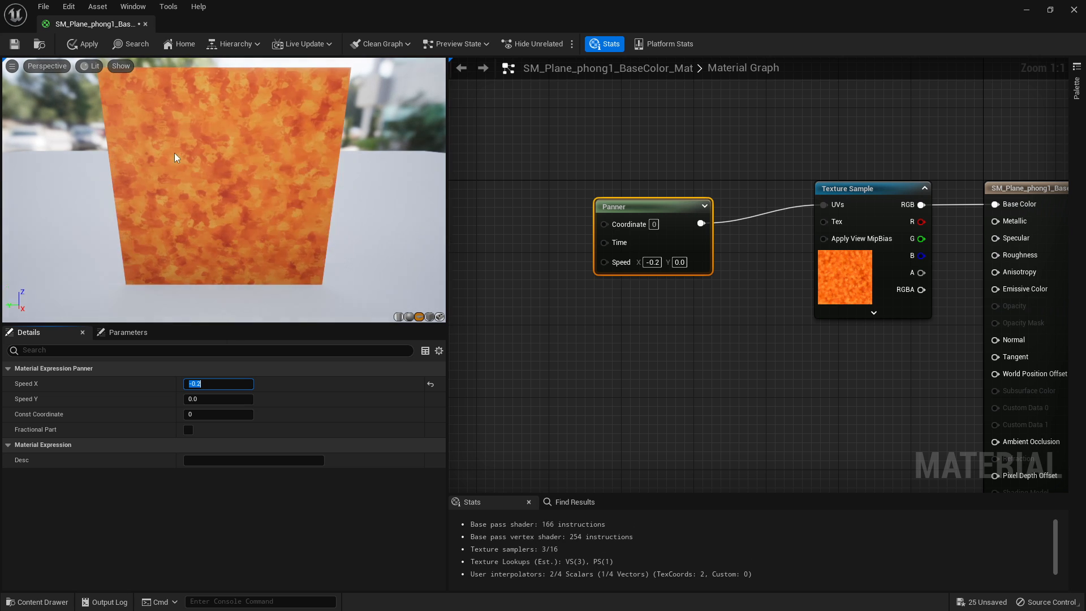
pyautogui.write('0.0')
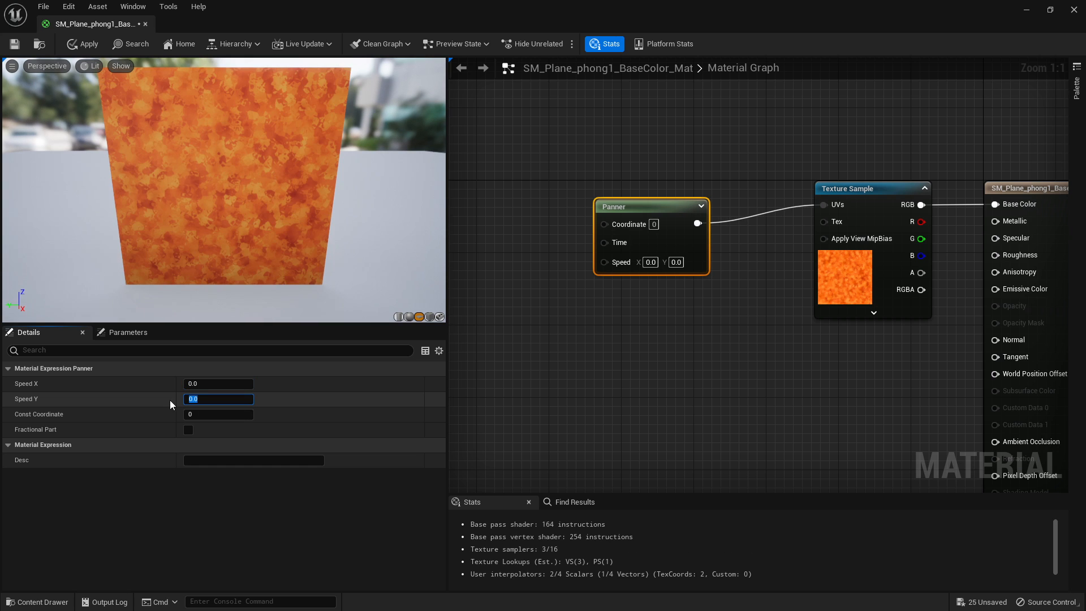
pyautogui.write('0.2')
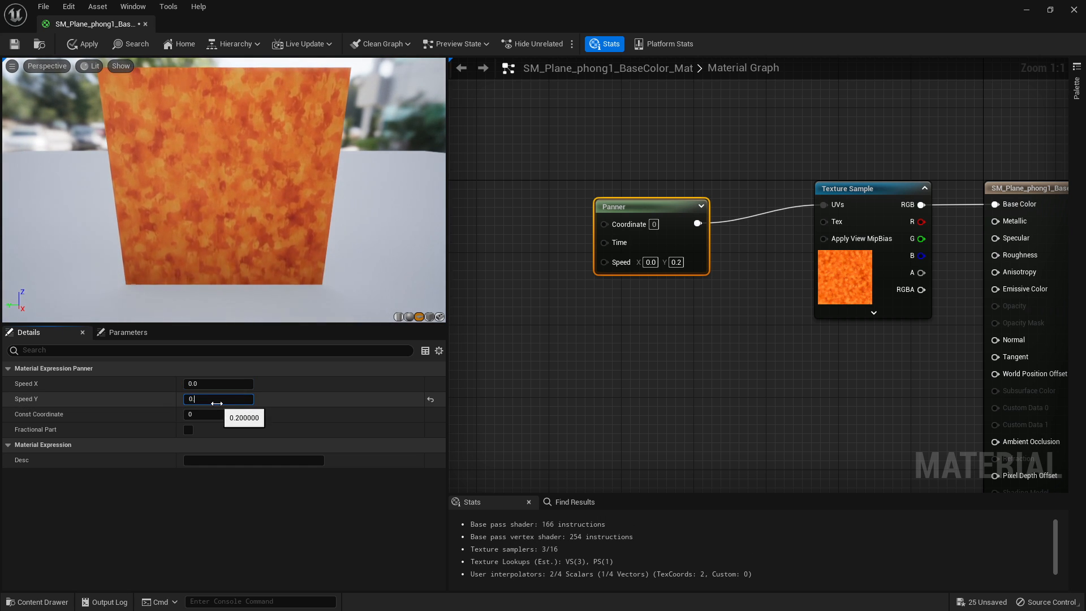
pyautogui.write('-0.')
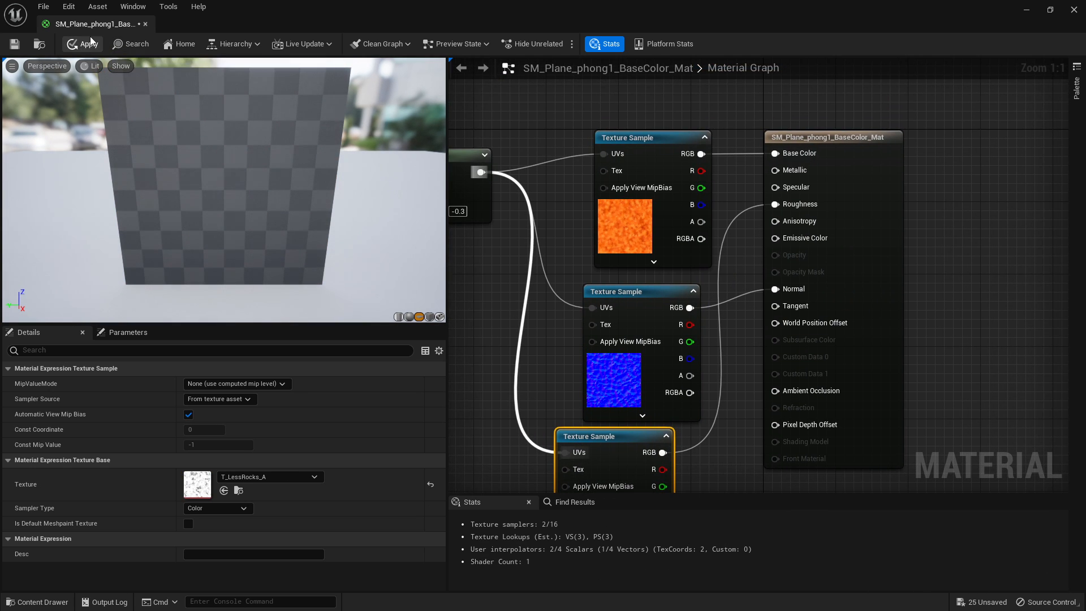
# Apply the panning lava material changes to the original material.
pyautogui.click(85, 44)
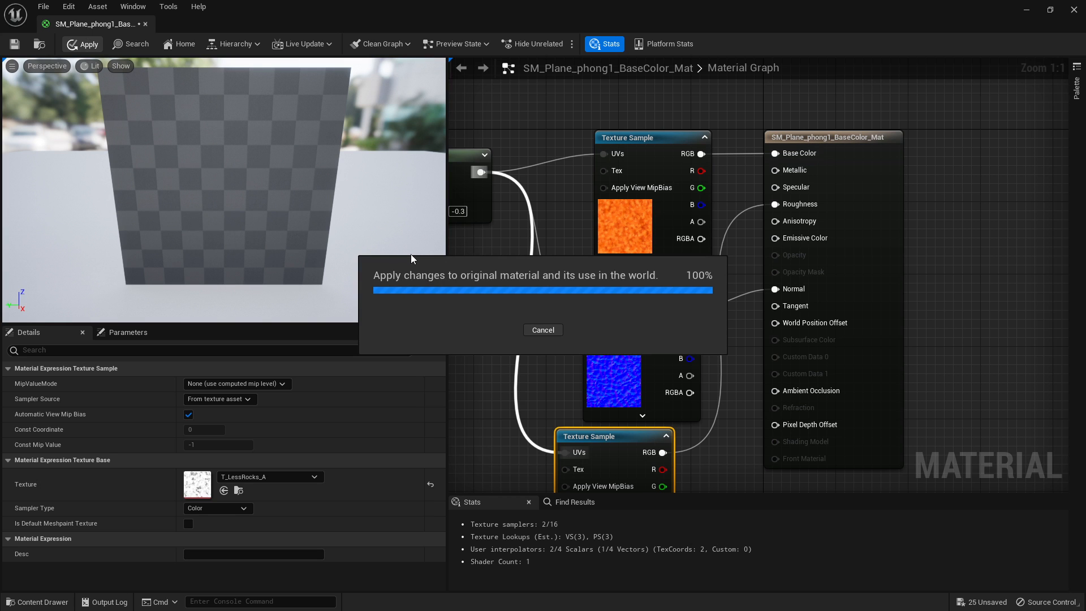
pyautogui.click(81, 43)
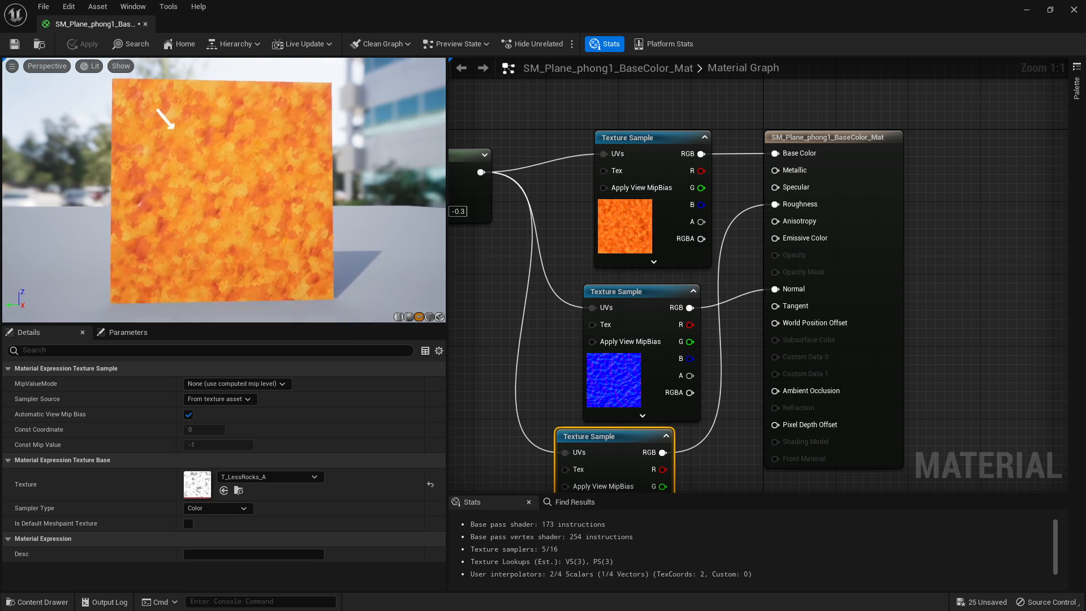